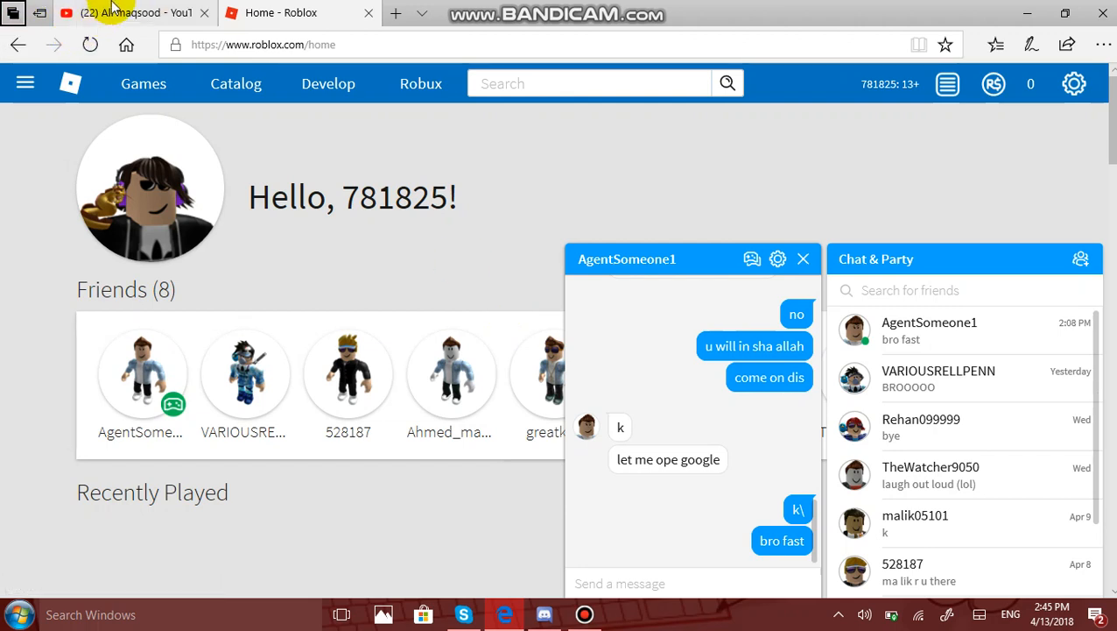
Step: Search YouTube for 'roblox games zack'
click(131, 13)
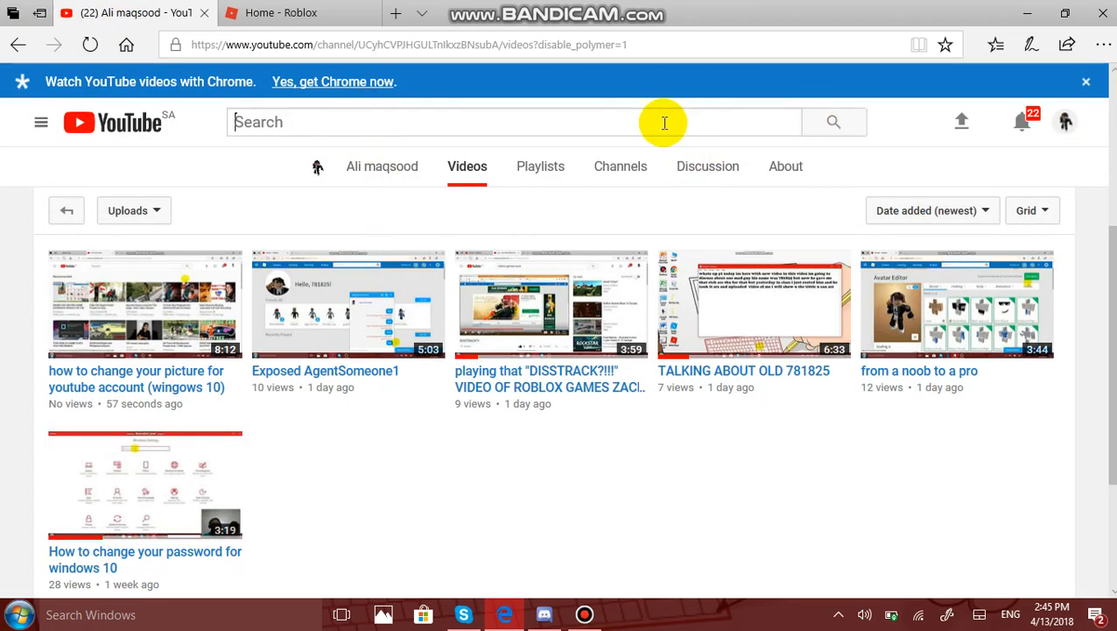
text(roblox)
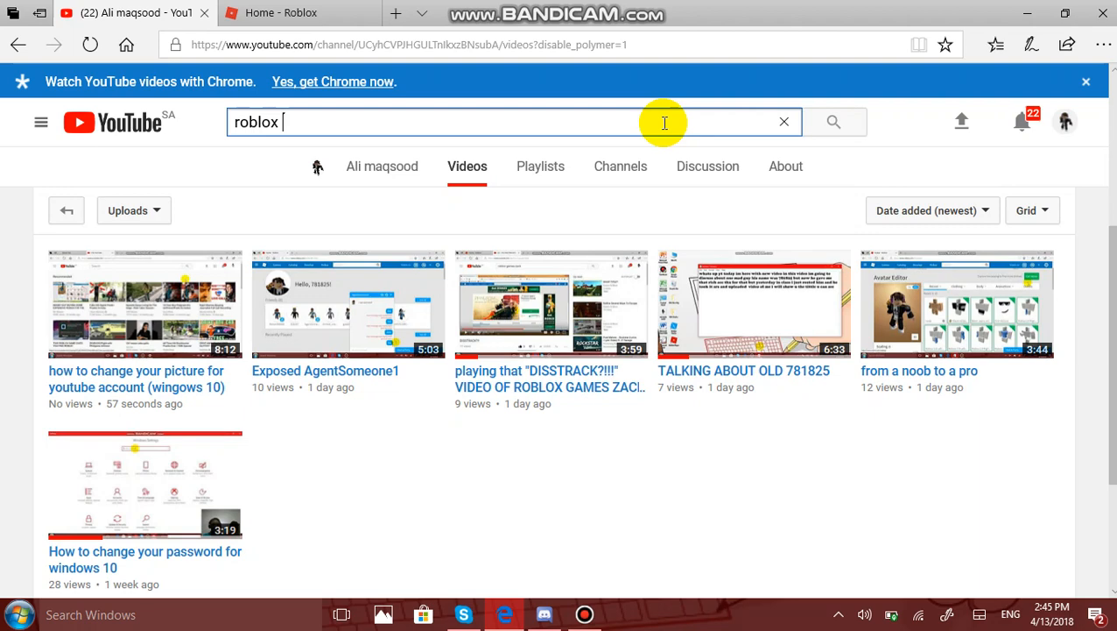
text(games zac)
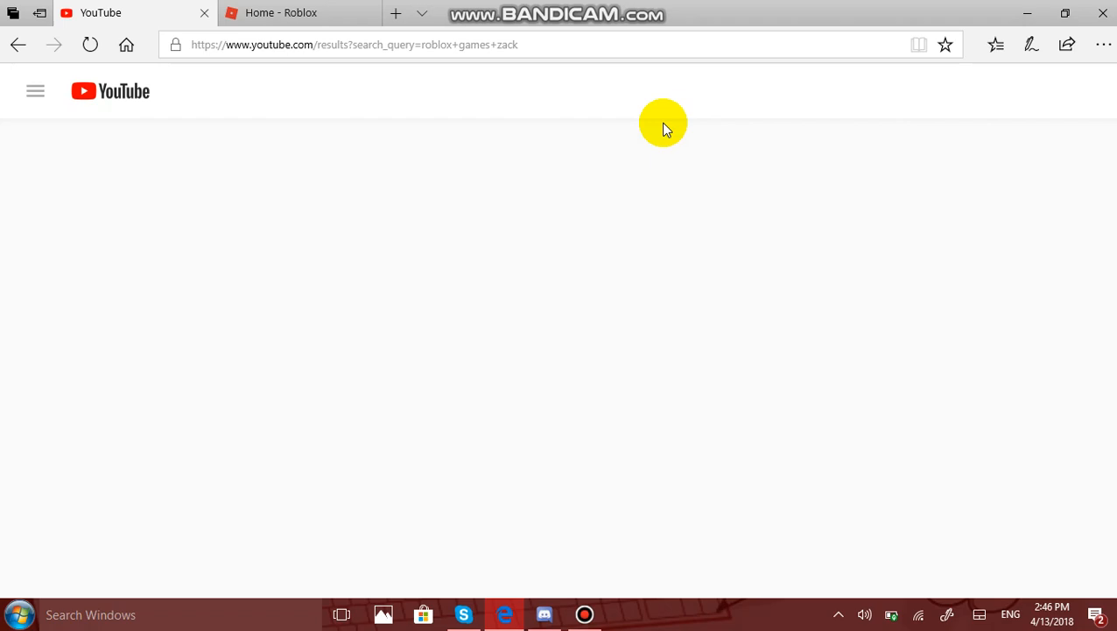
mouse_move(741, 514)
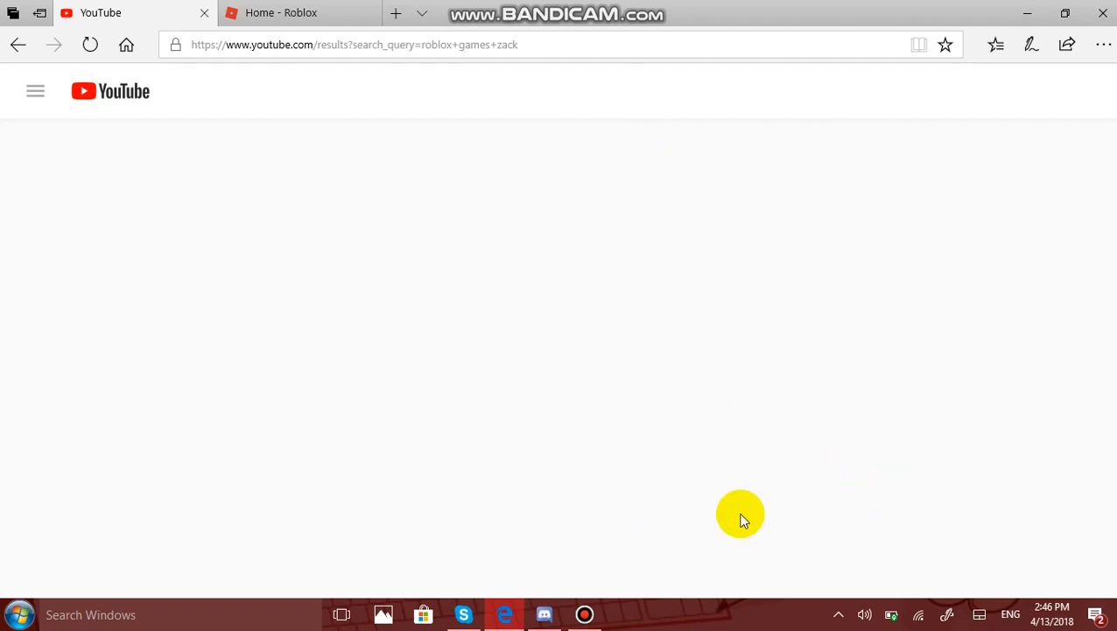
mouse_move(302, 12)
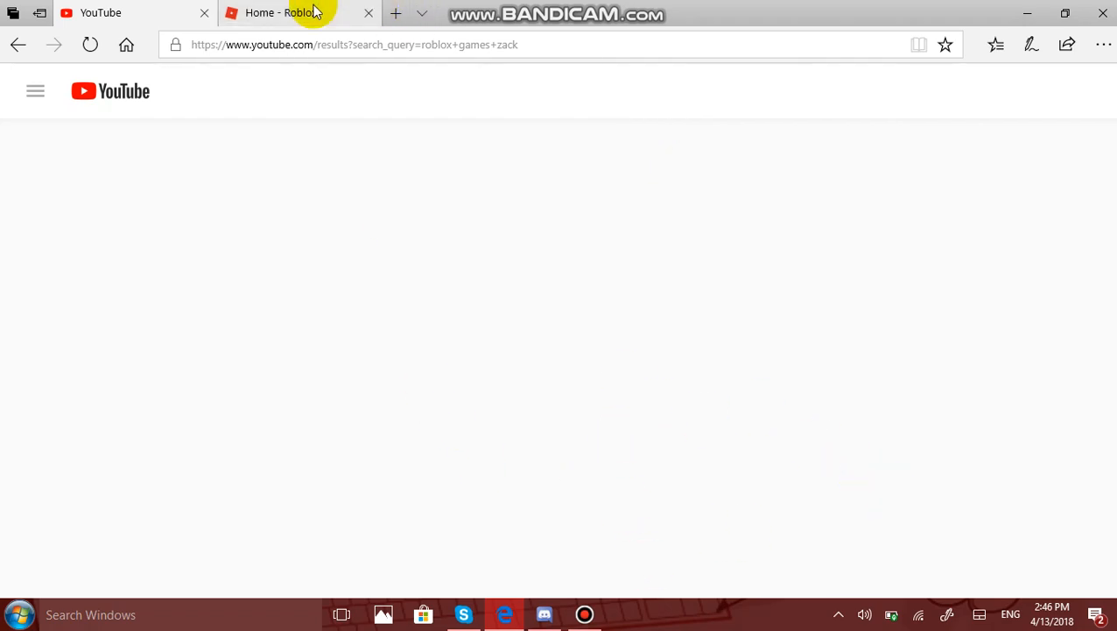
click(280, 12)
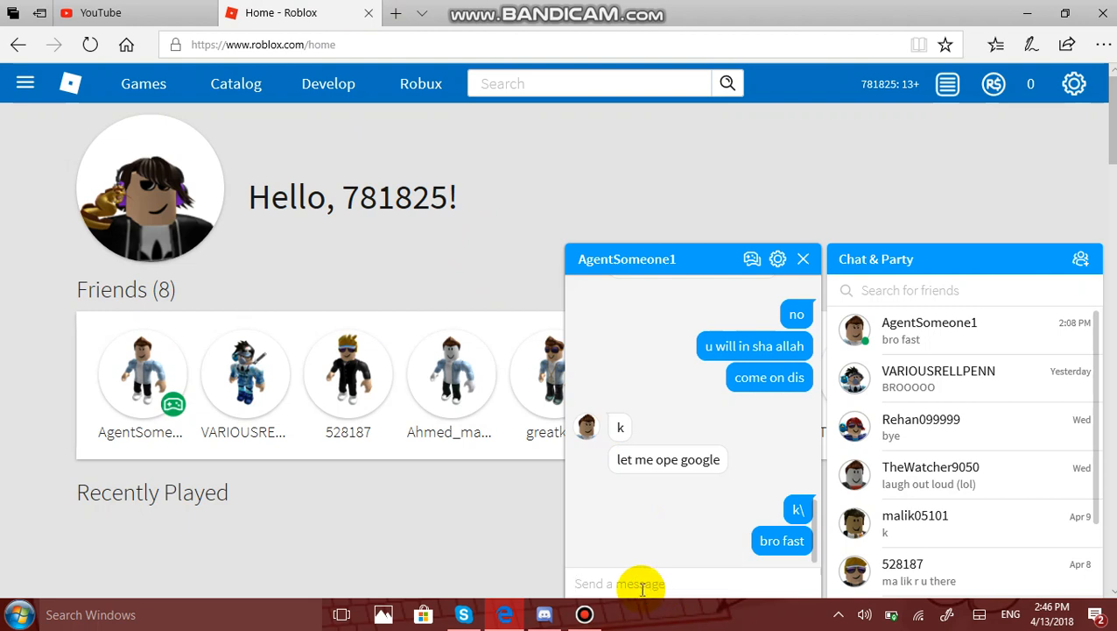
text(sorry)
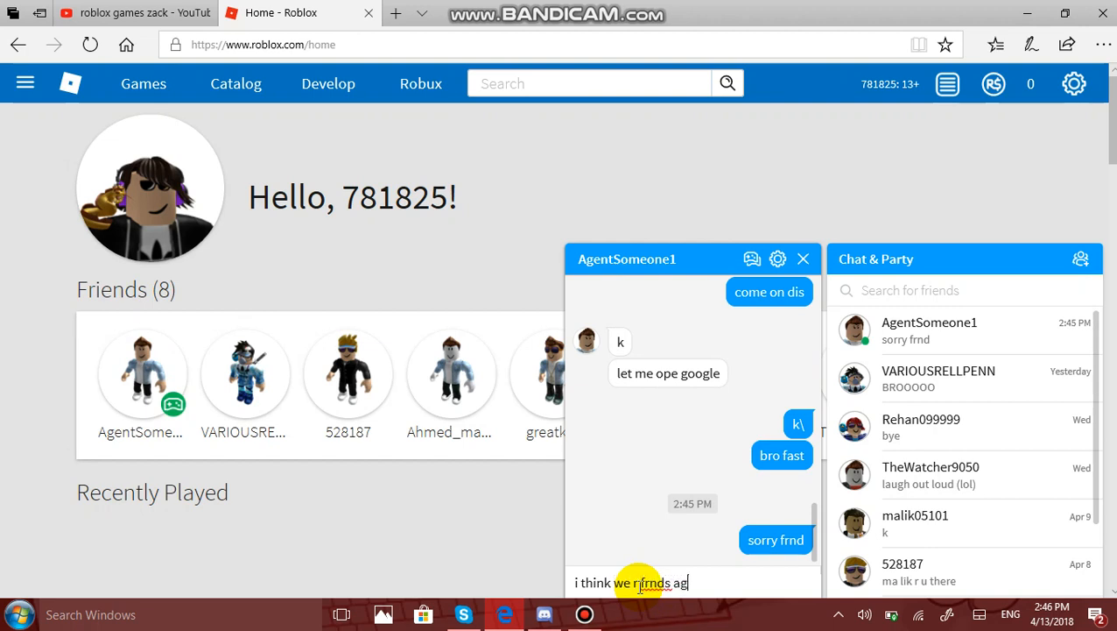
text(ain right)
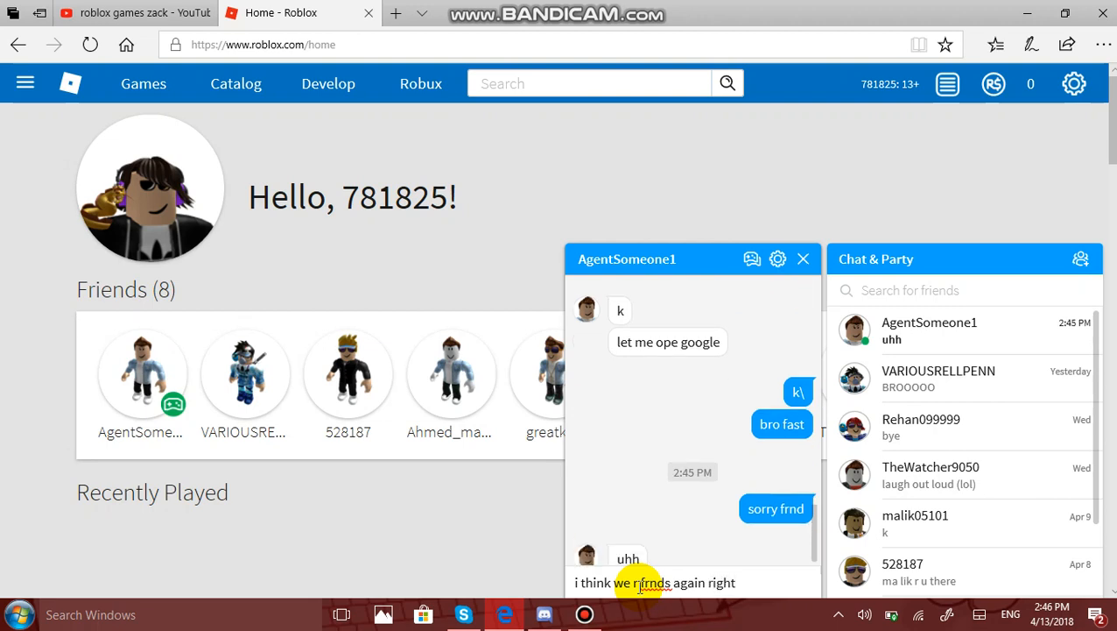
Step: Scroll through the Roblox chat, then return to the YouTube 'roblox games zack' results
scroll(down, 3)
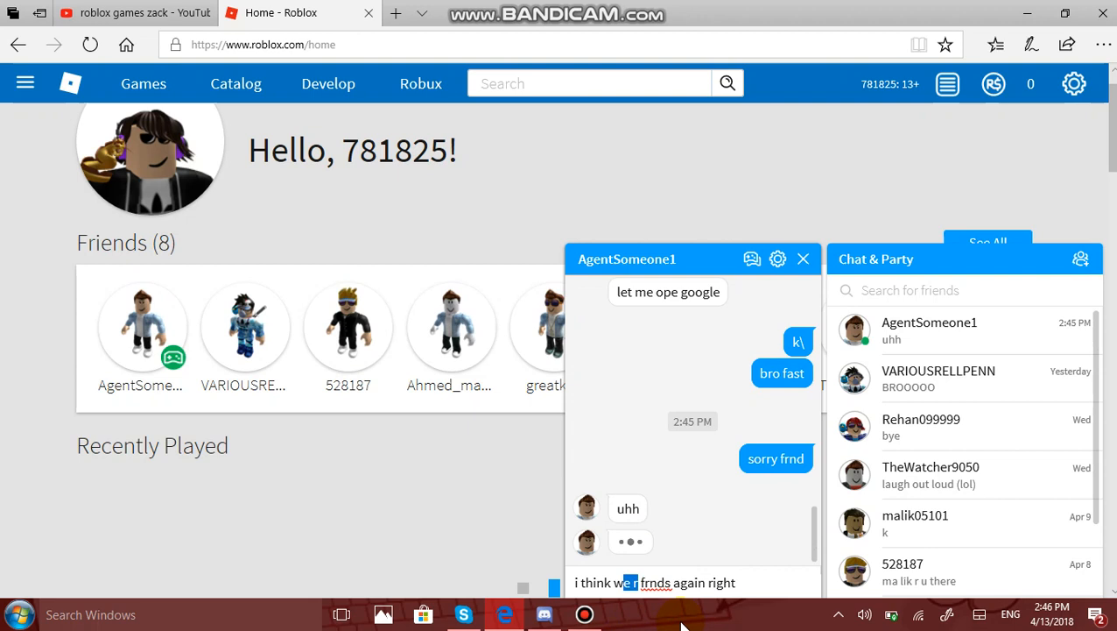
scroll(down, 3)
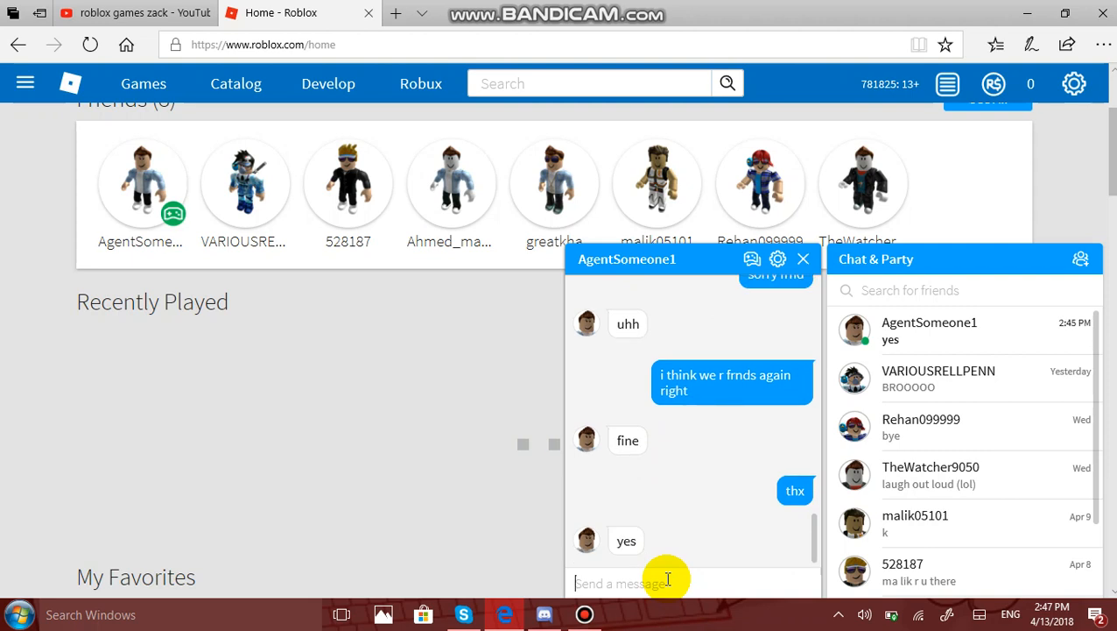
mouse_move(294, 60)
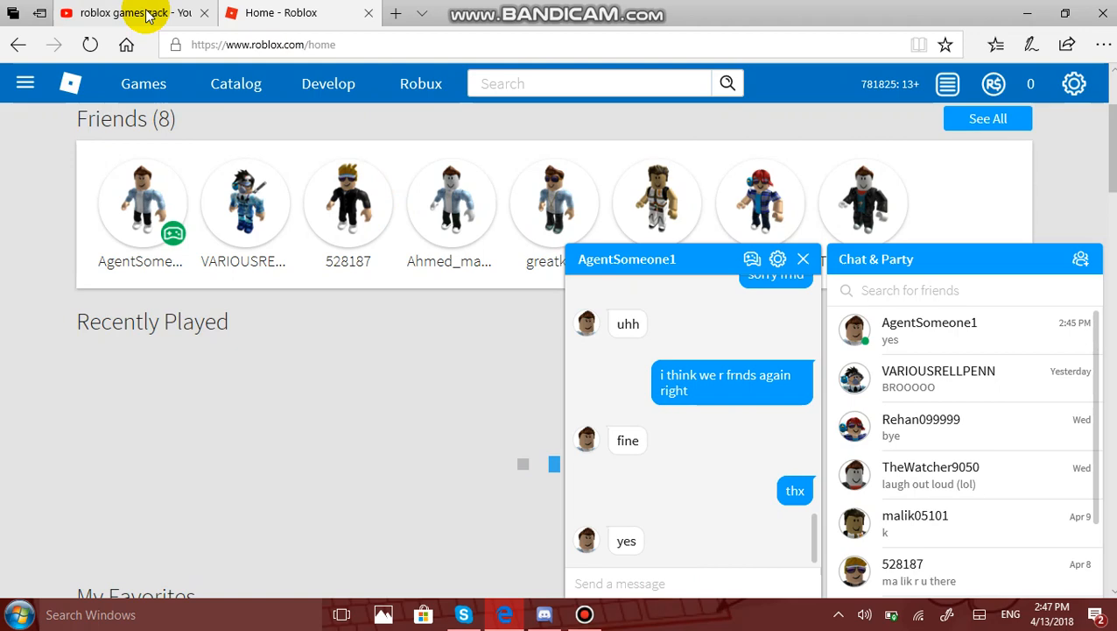
click(122, 13)
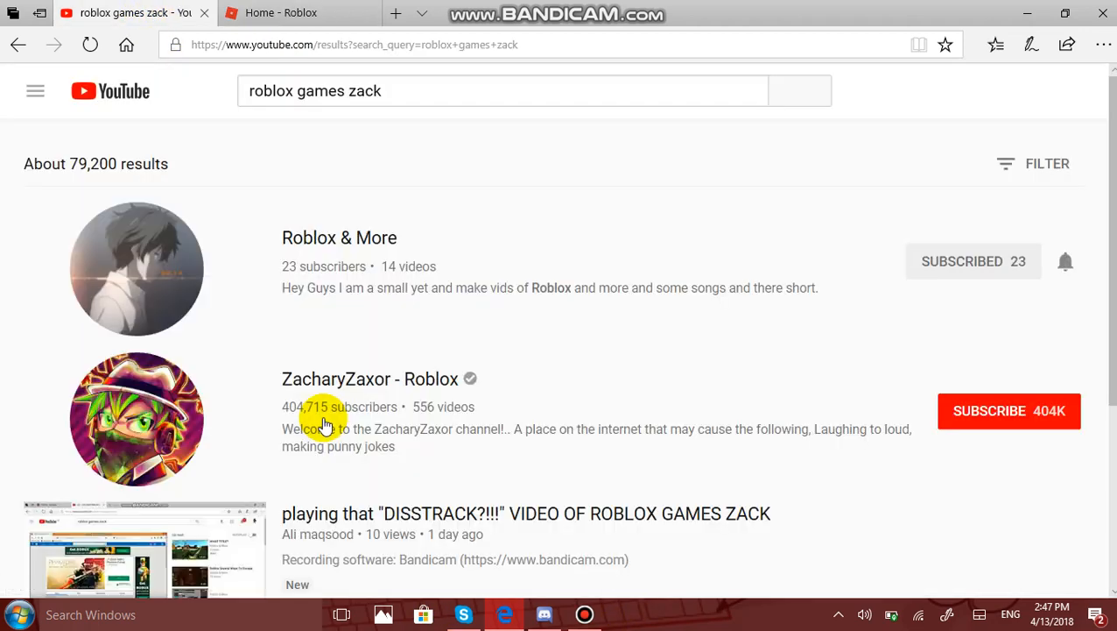
mouse_move(160, 259)
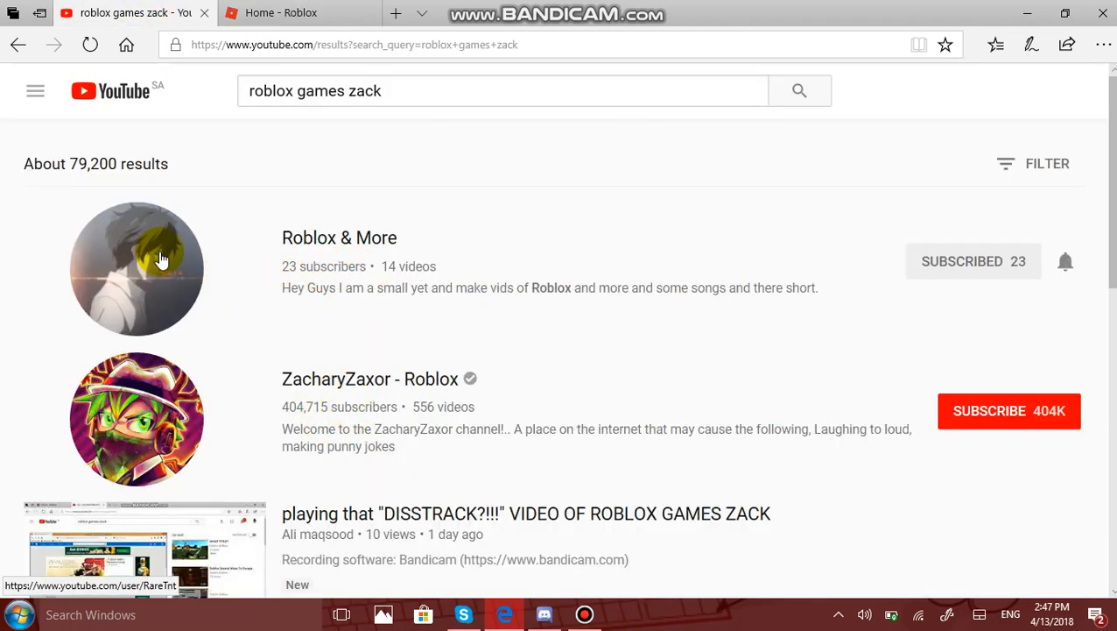
mouse_move(1111, 271)
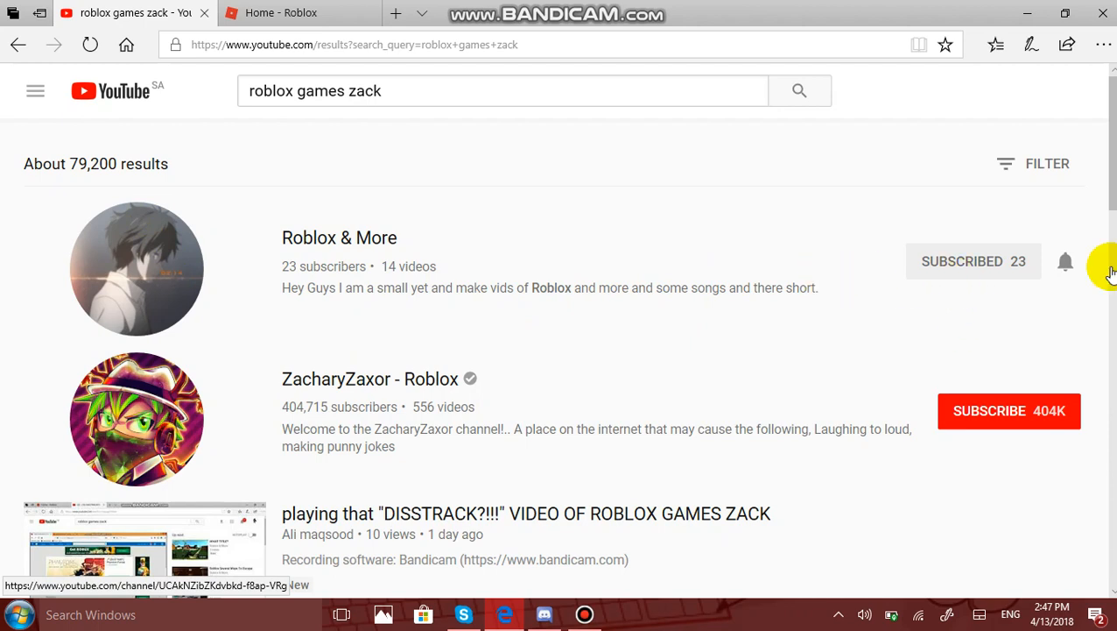
mouse_move(287, 229)
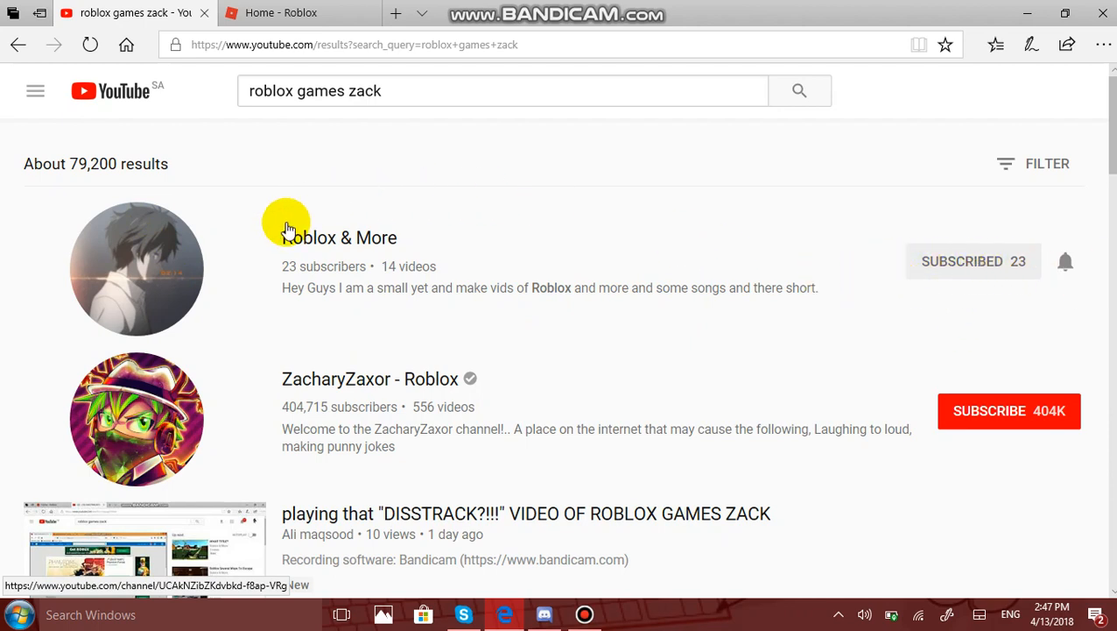
mouse_move(173, 267)
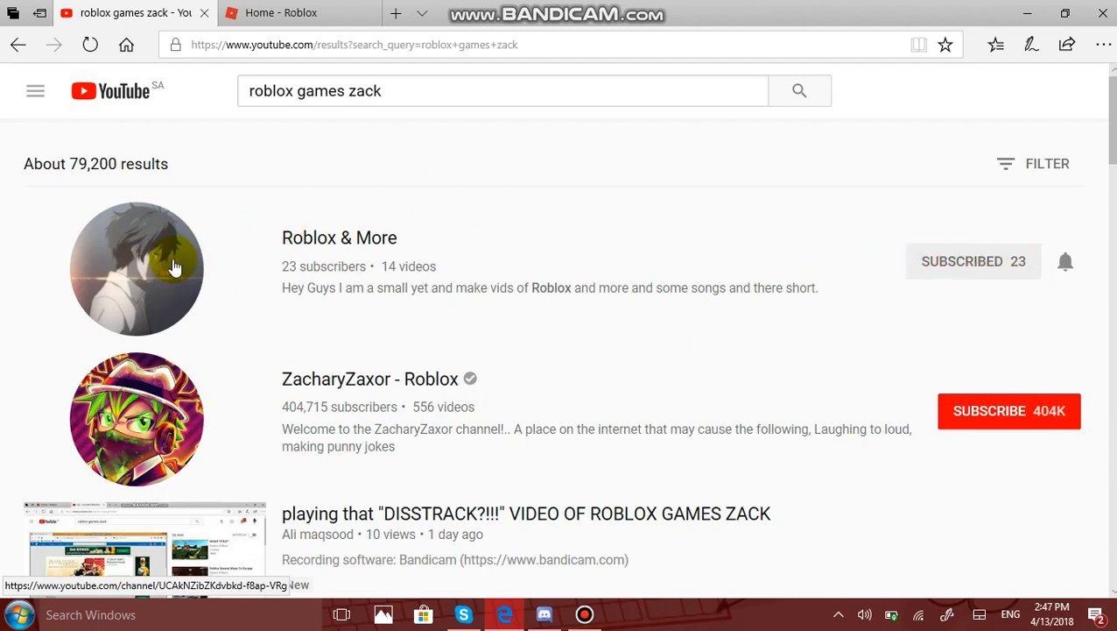
Step: Open the Roblox & More channel's Videos list, then return to the Roblox chat tab
click(137, 268)
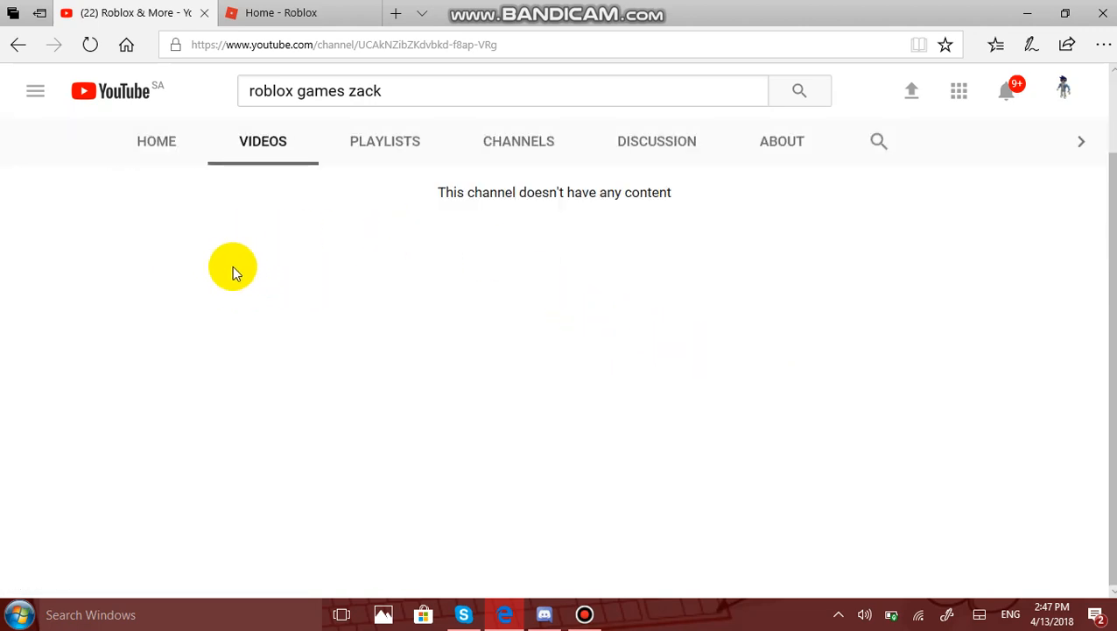
click(263, 141)
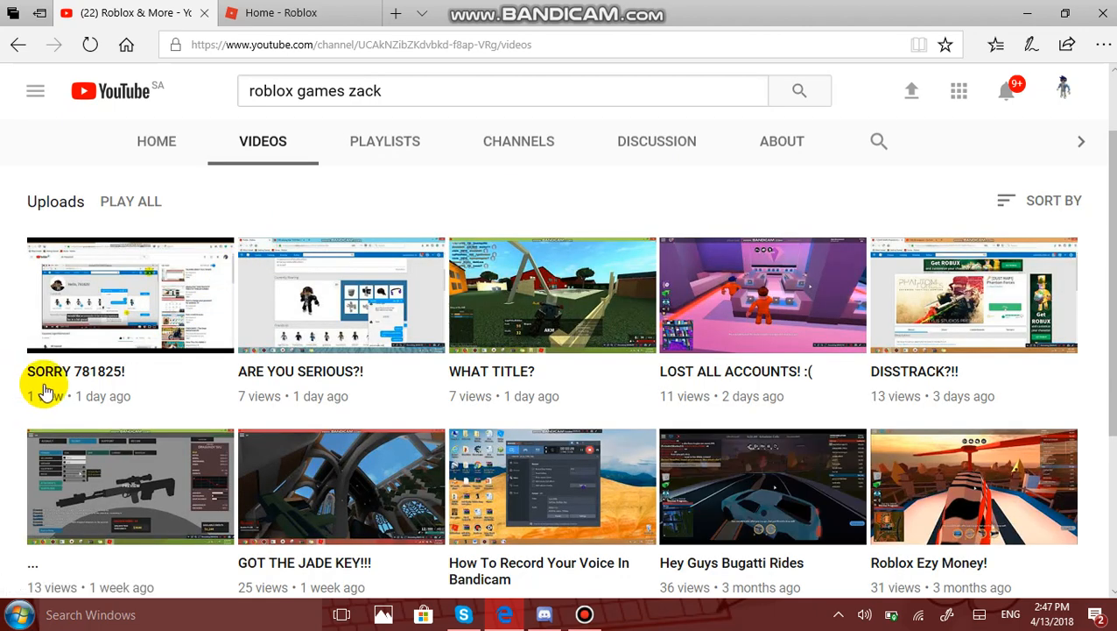
mouse_move(418, 7)
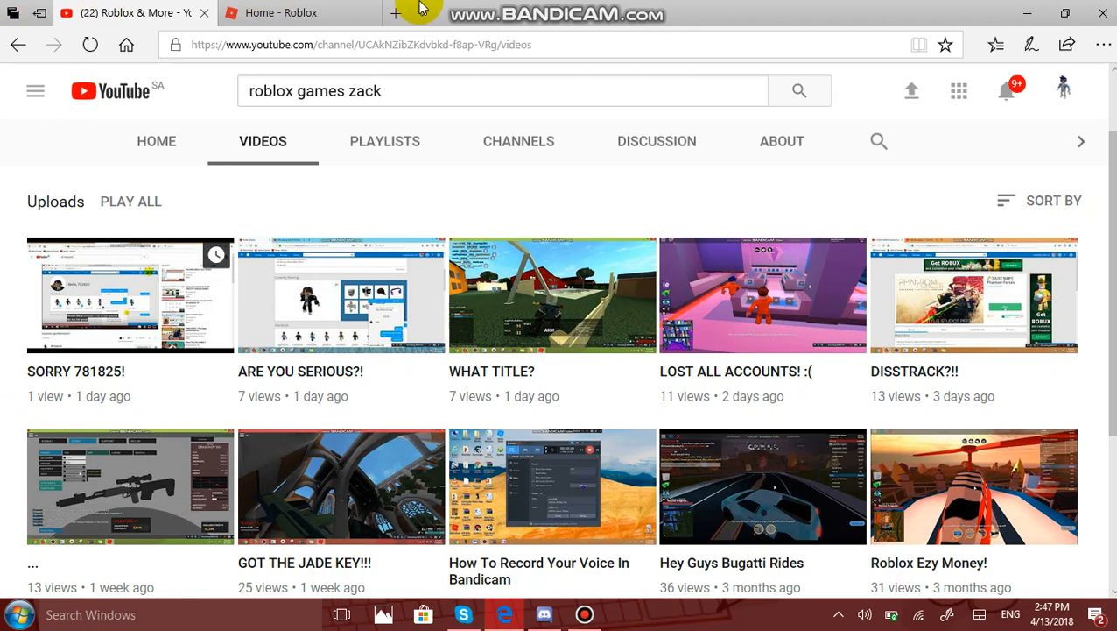
click(298, 12)
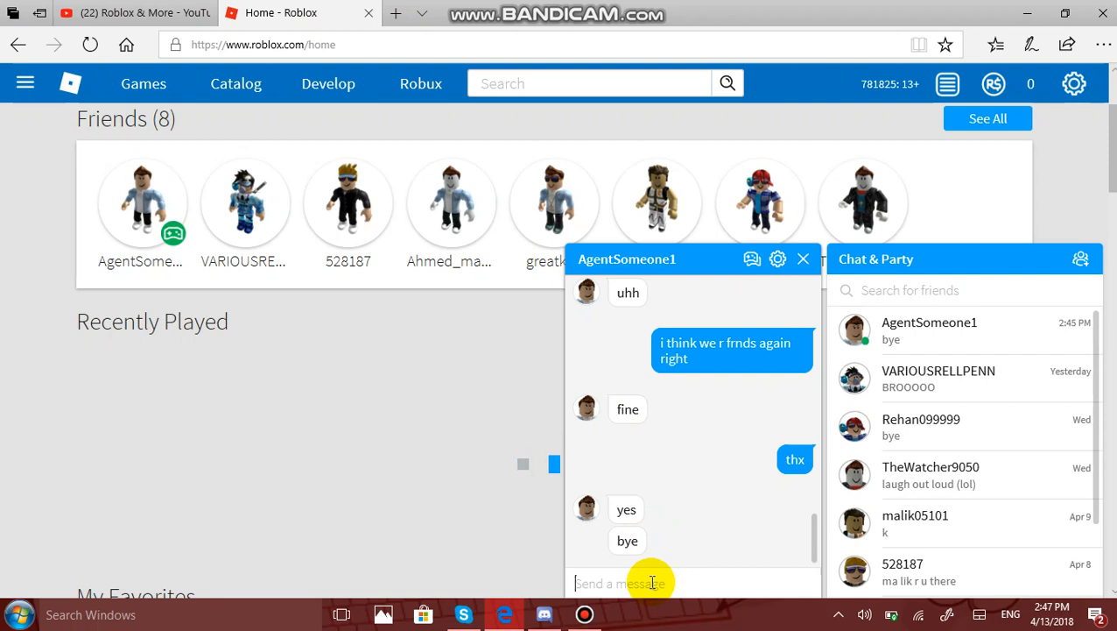
text(sorry b)
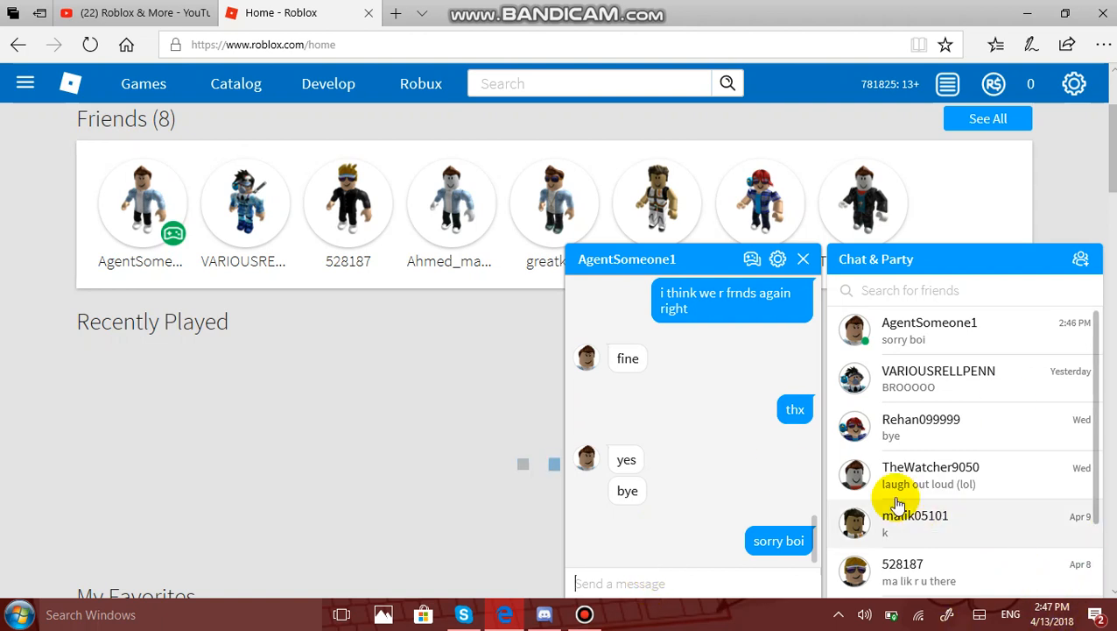
mouse_move(753, 259)
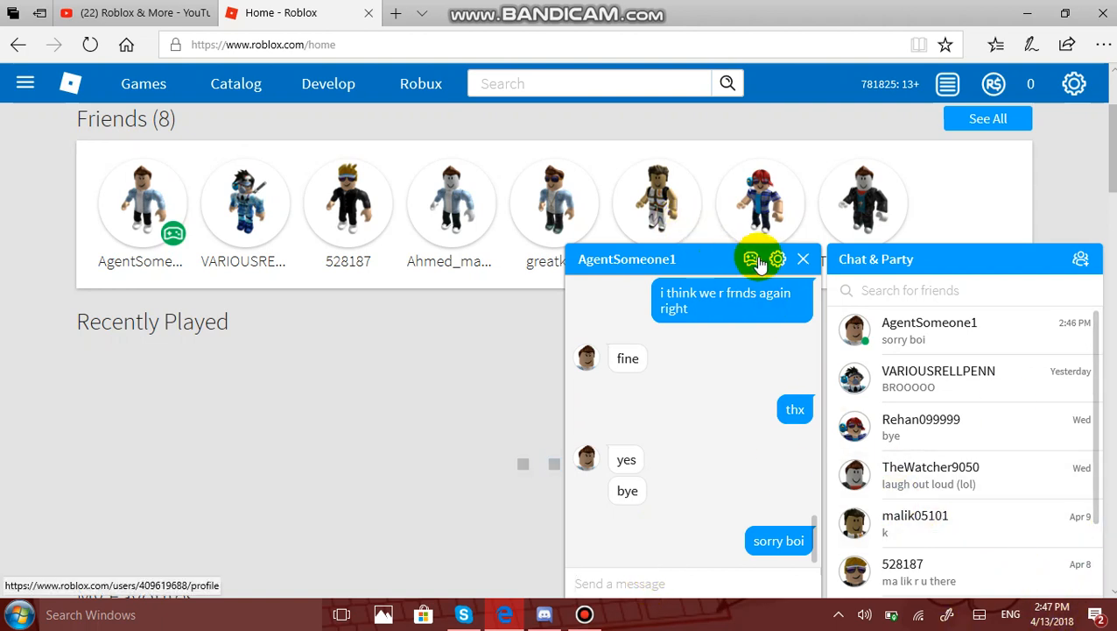
click(802, 258)
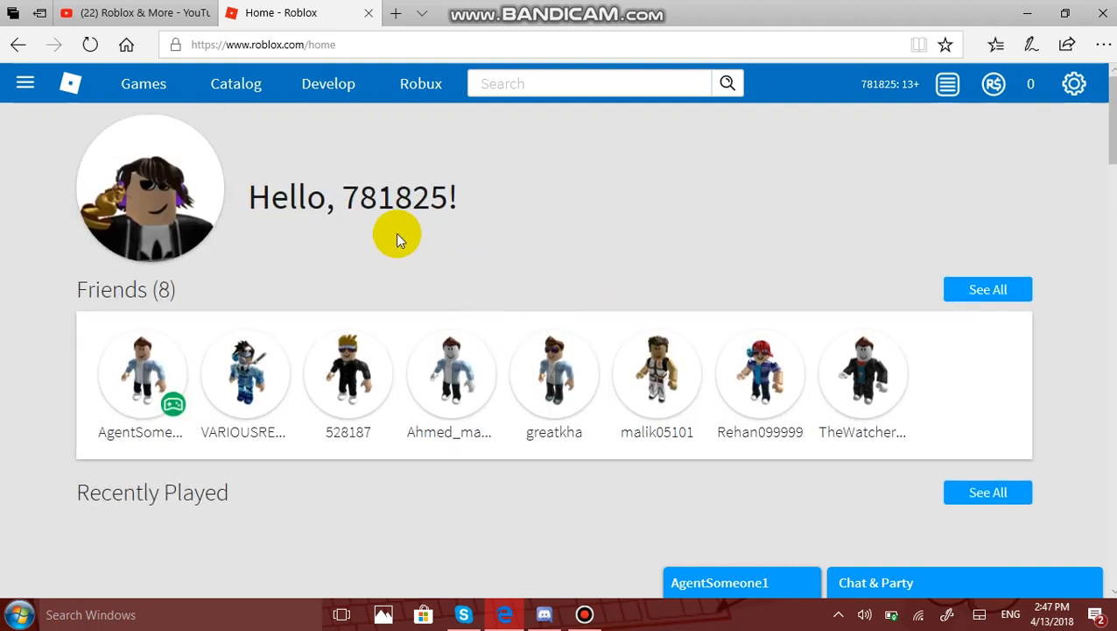
mouse_move(361, 225)
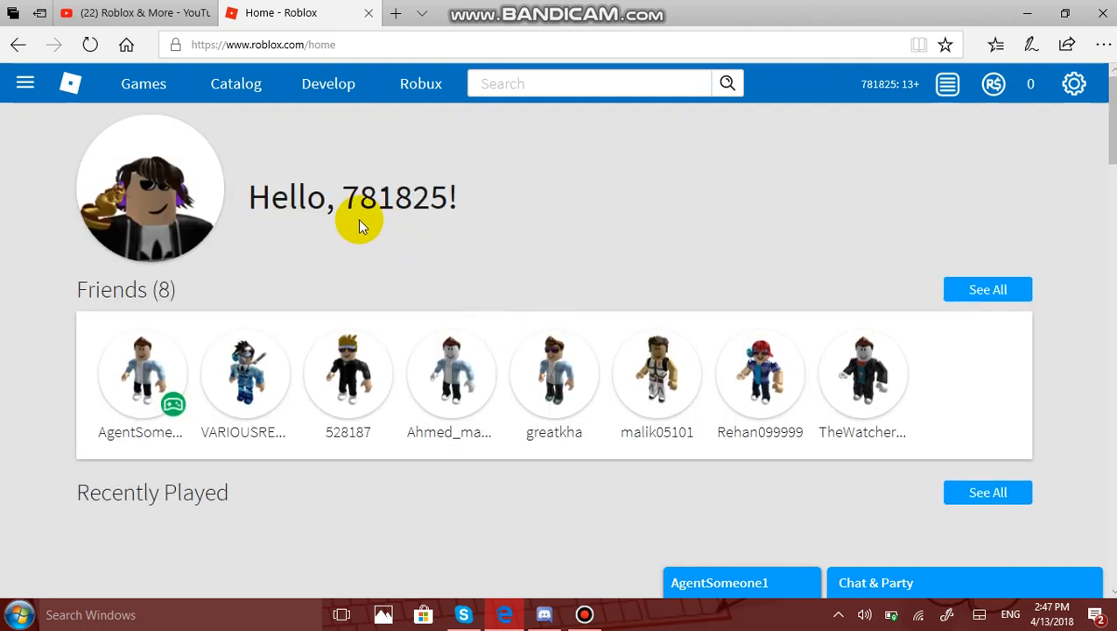
mouse_move(456, 210)
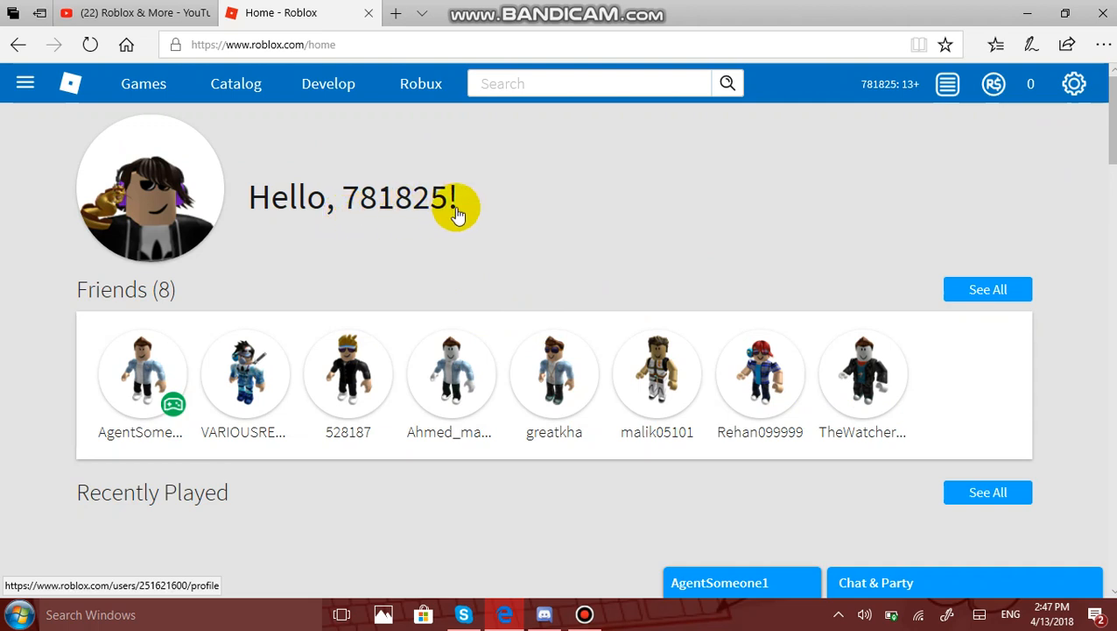
mouse_move(675, 525)
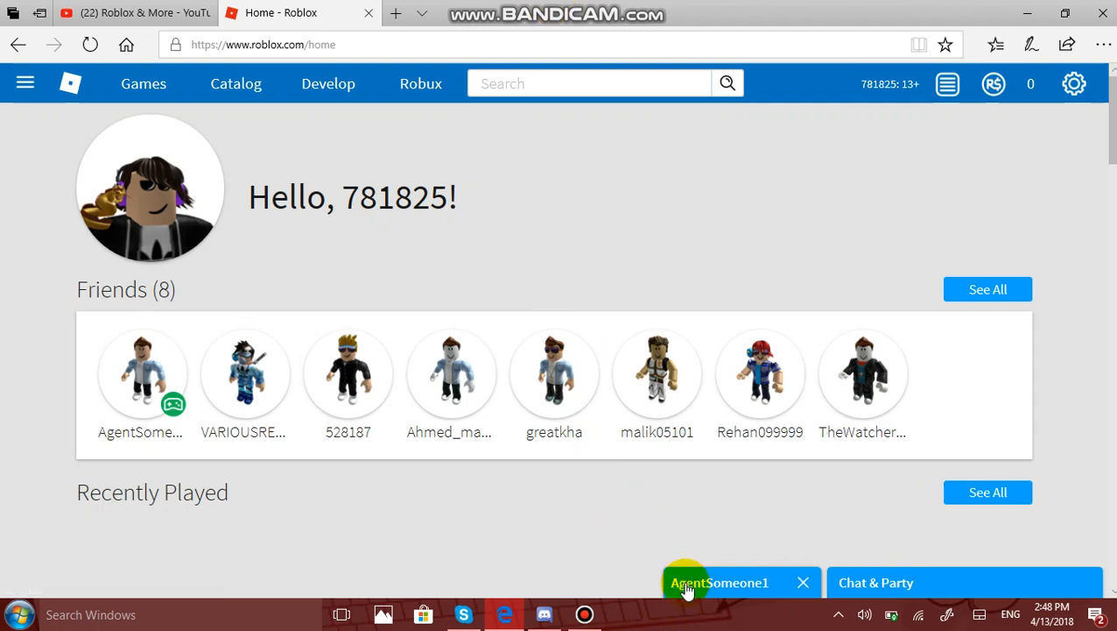
click(718, 581)
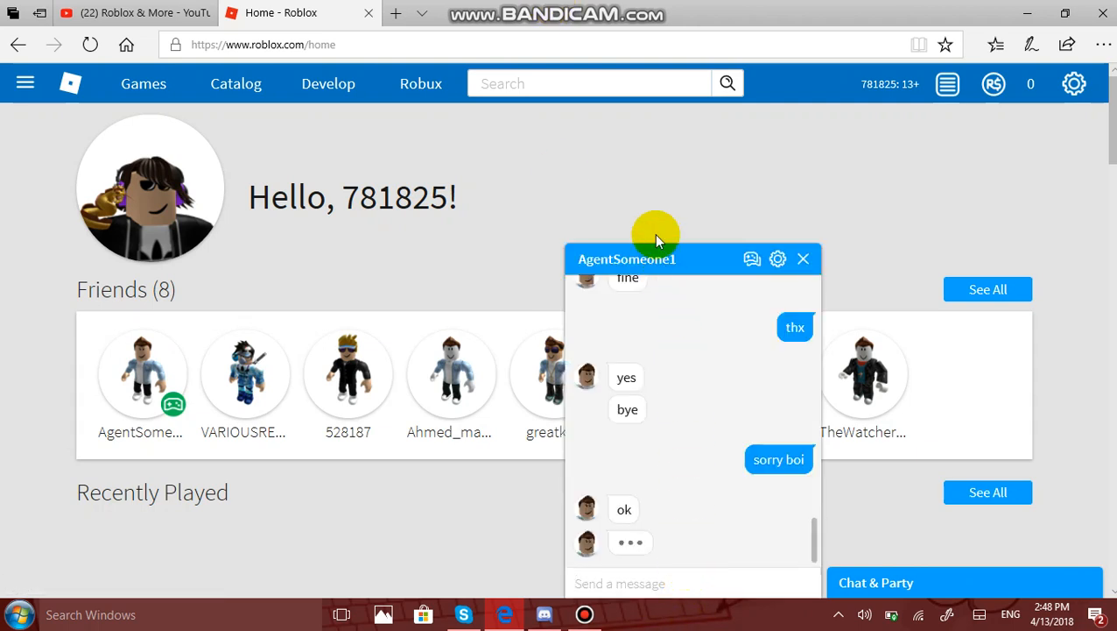
mouse_move(685, 372)
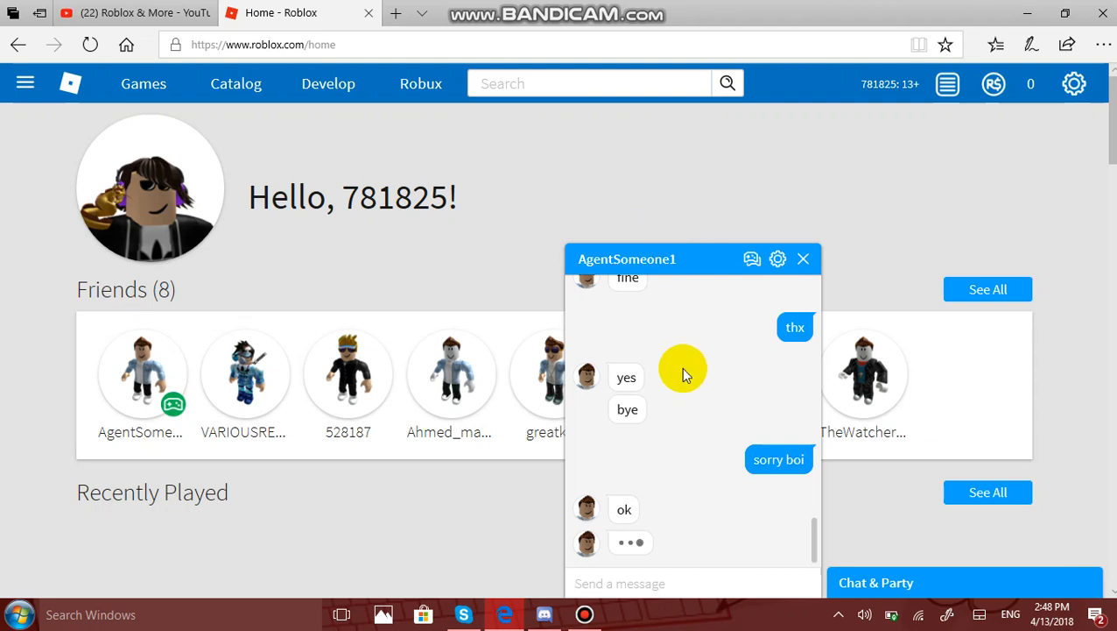
mouse_move(623, 561)
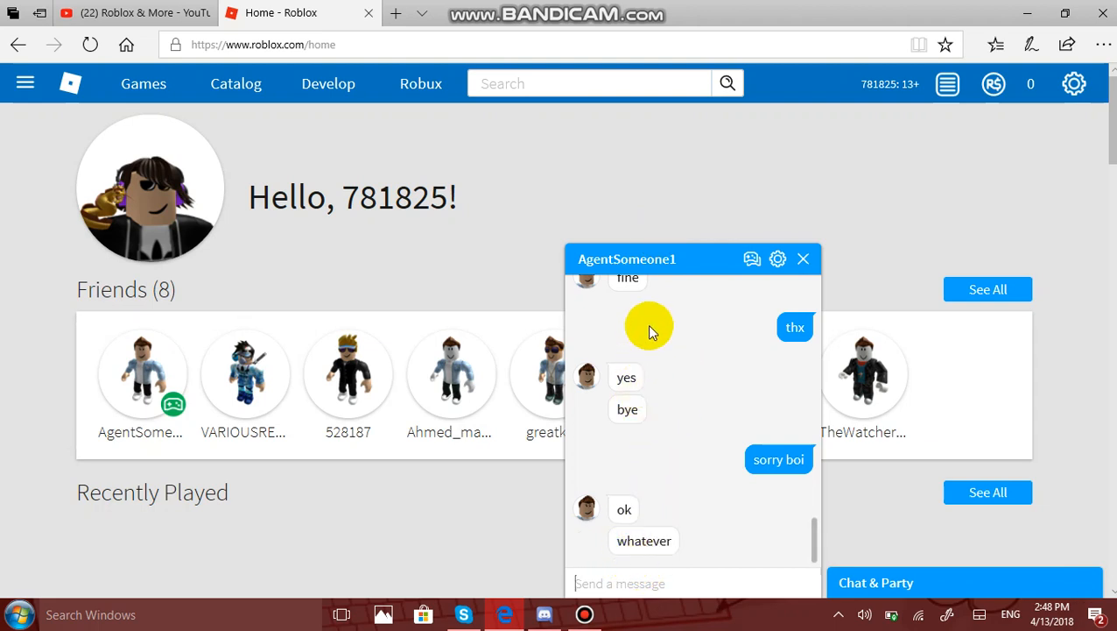
mouse_move(639, 258)
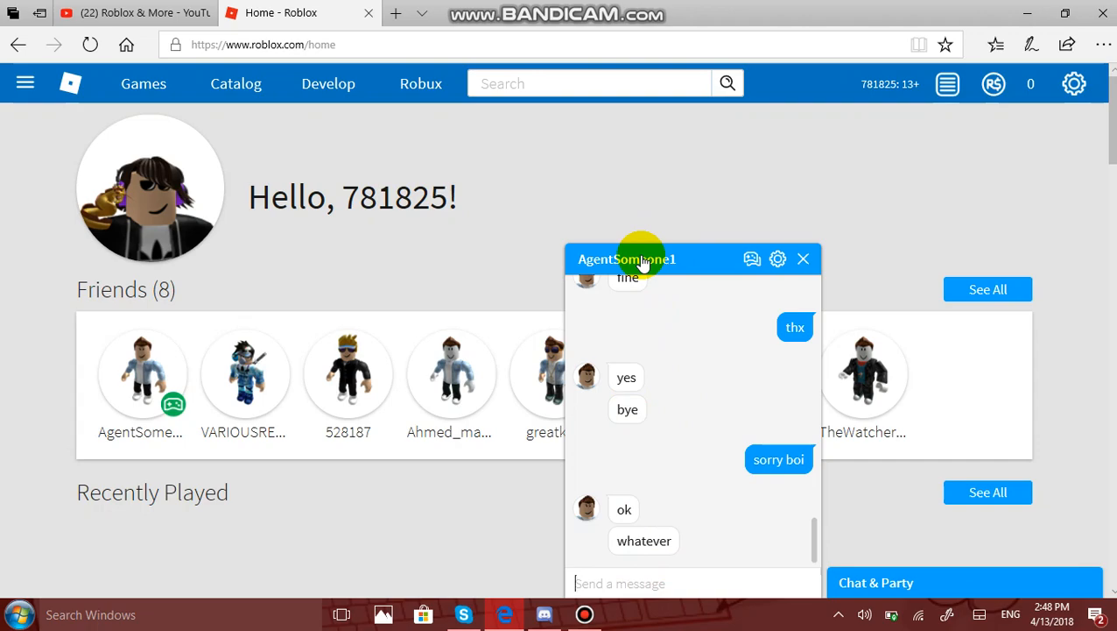